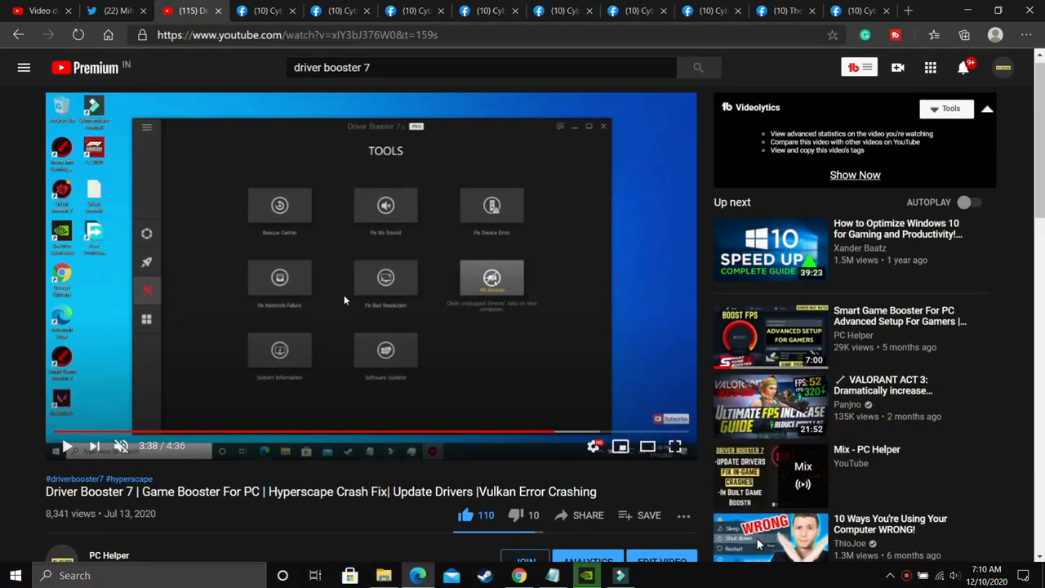
mouse_move(359, 321)
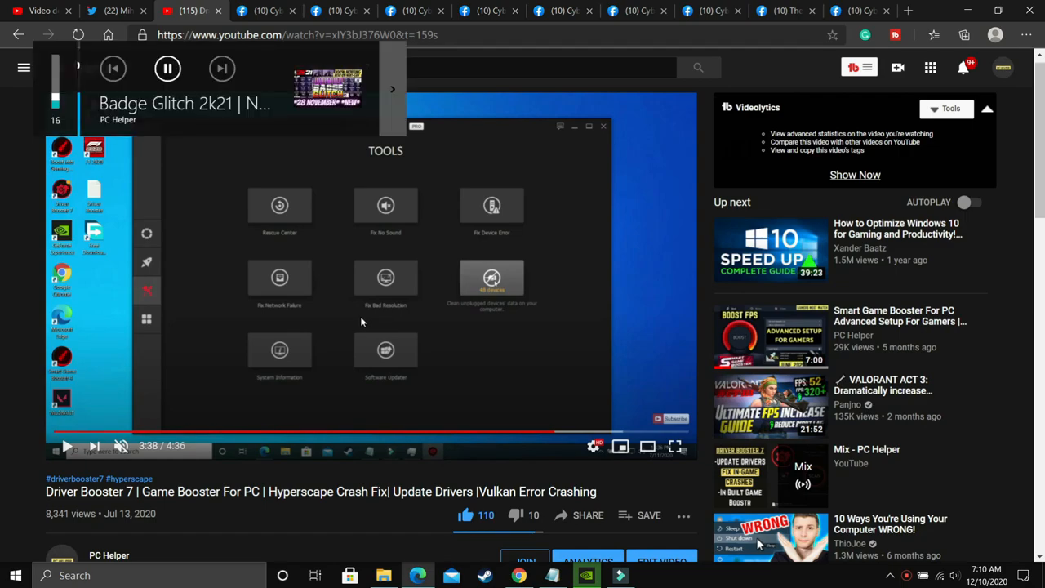
mouse_move(684, 510)
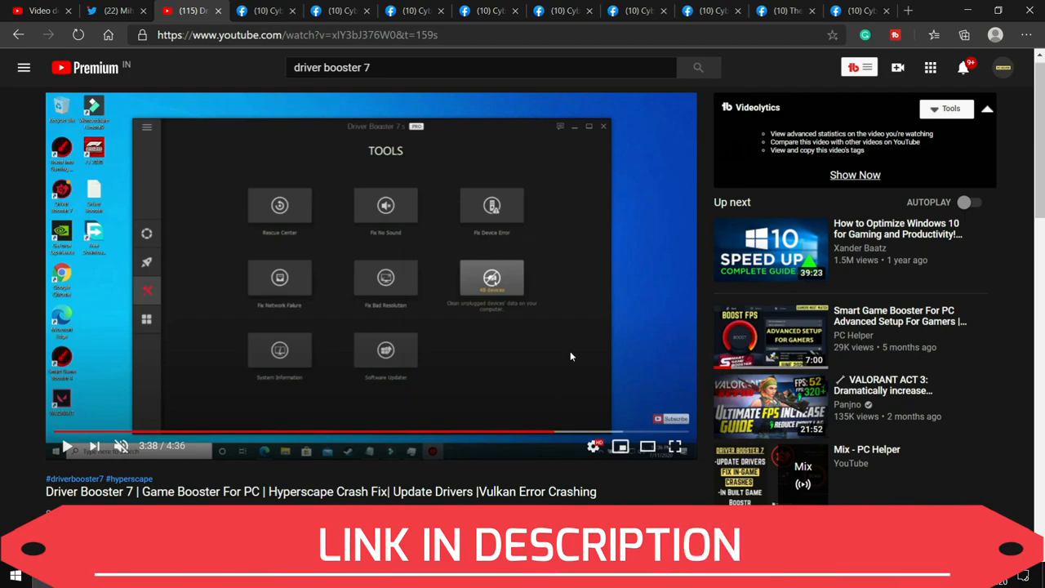
mouse_move(433, 370)
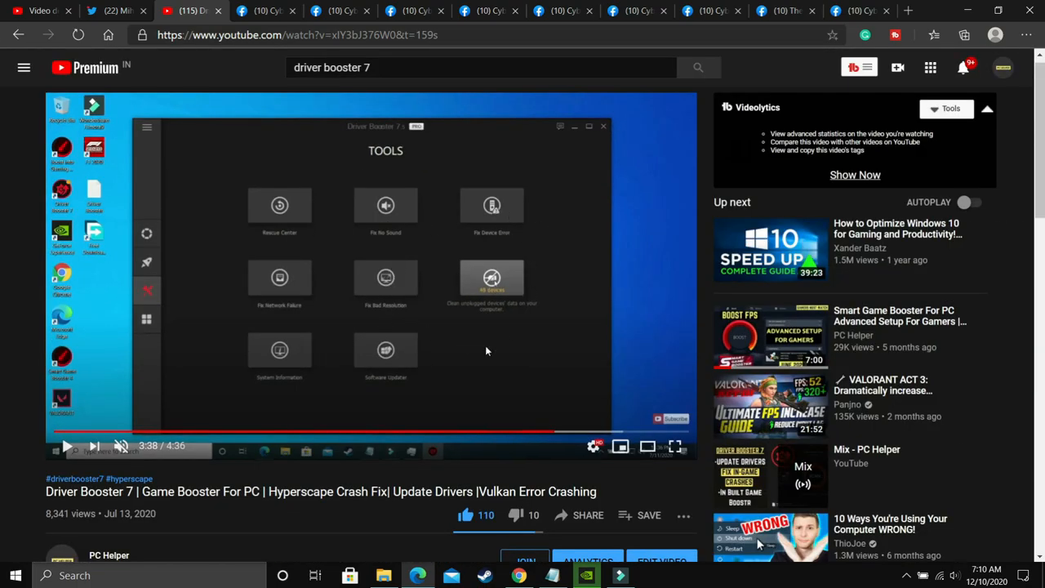
mouse_move(463, 276)
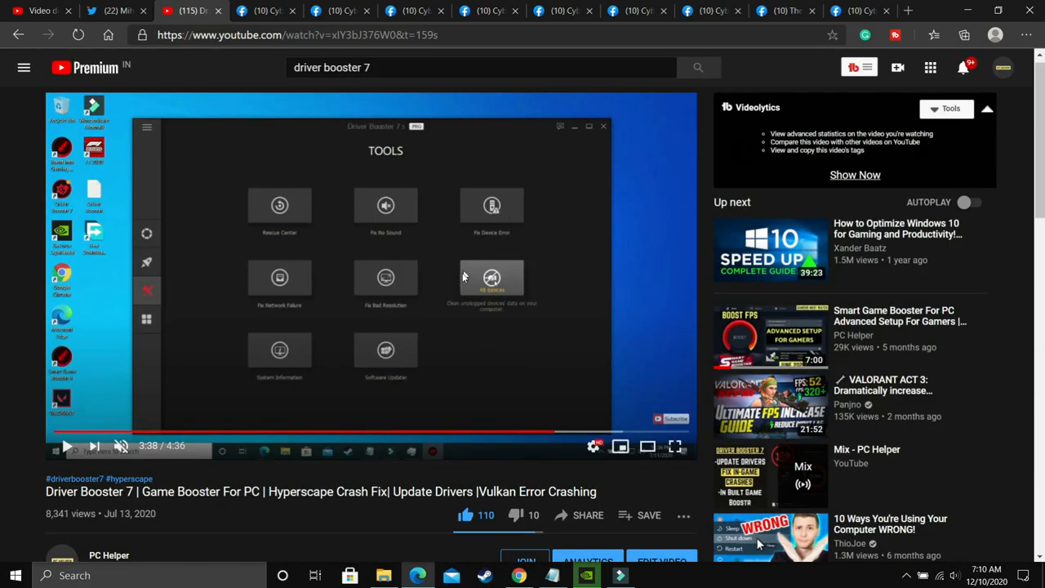
mouse_move(443, 276)
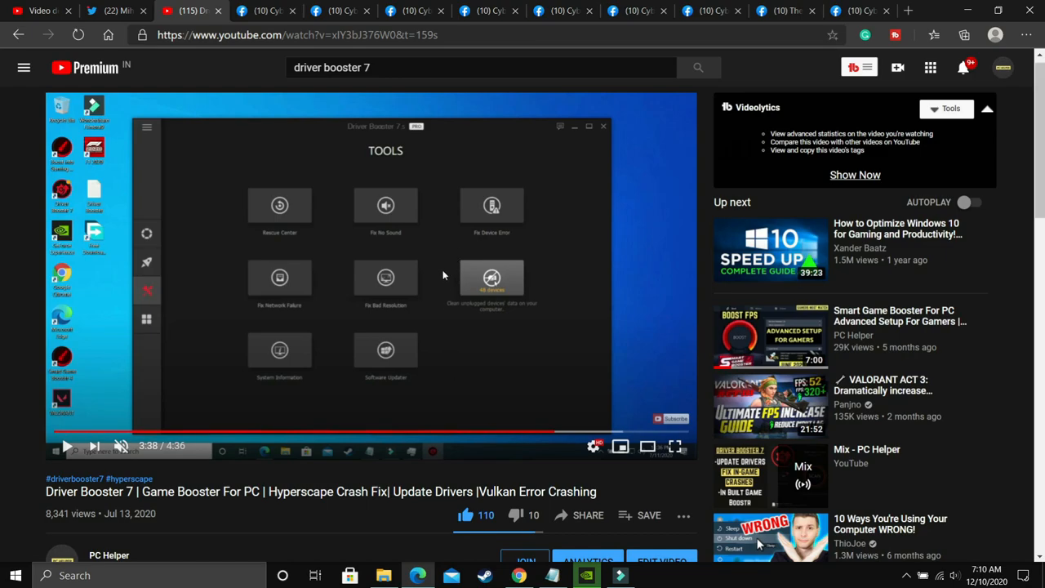
mouse_move(536, 411)
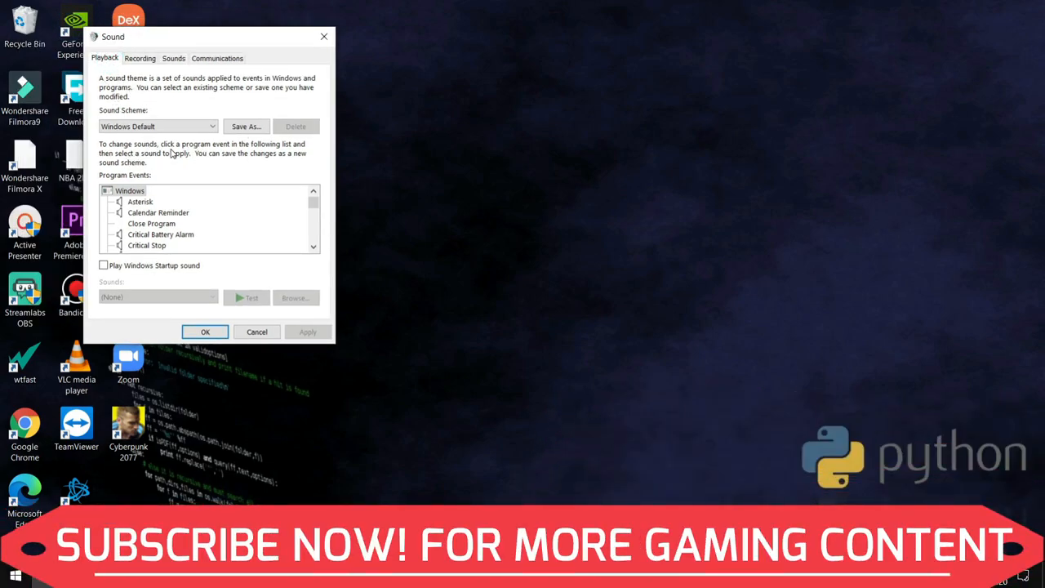
In Speakers Properties > Advanced, set the default format to 16 bit, 44100 Hz (CD Quality) and apply.
left_click(105, 58)
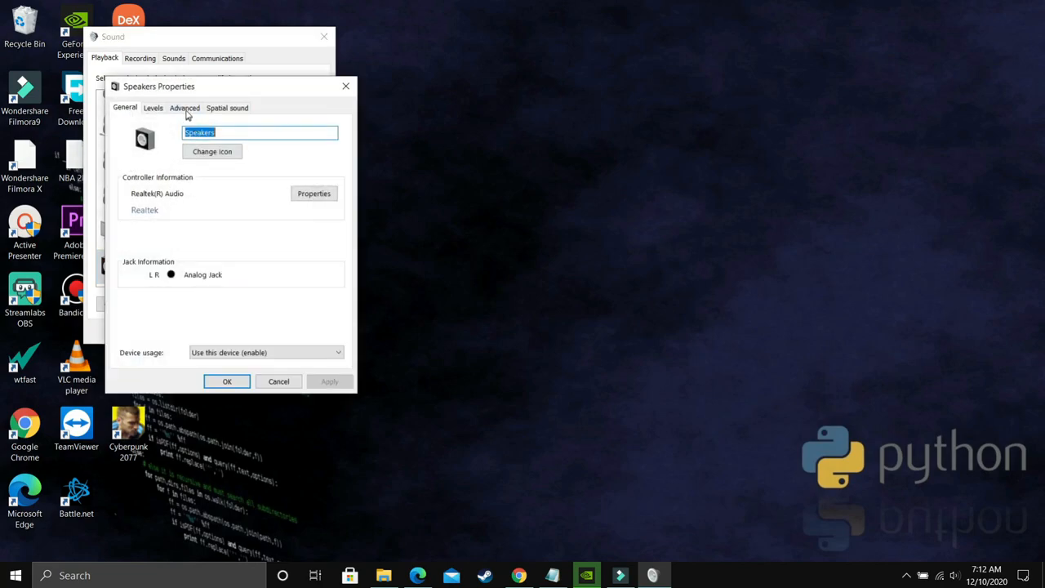
left_click(184, 107)
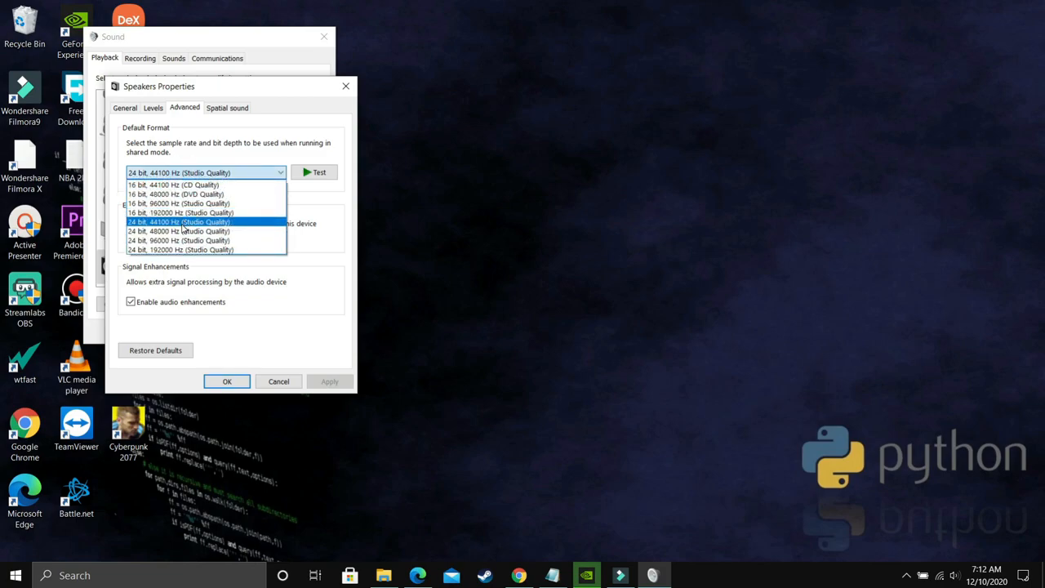
mouse_move(196, 185)
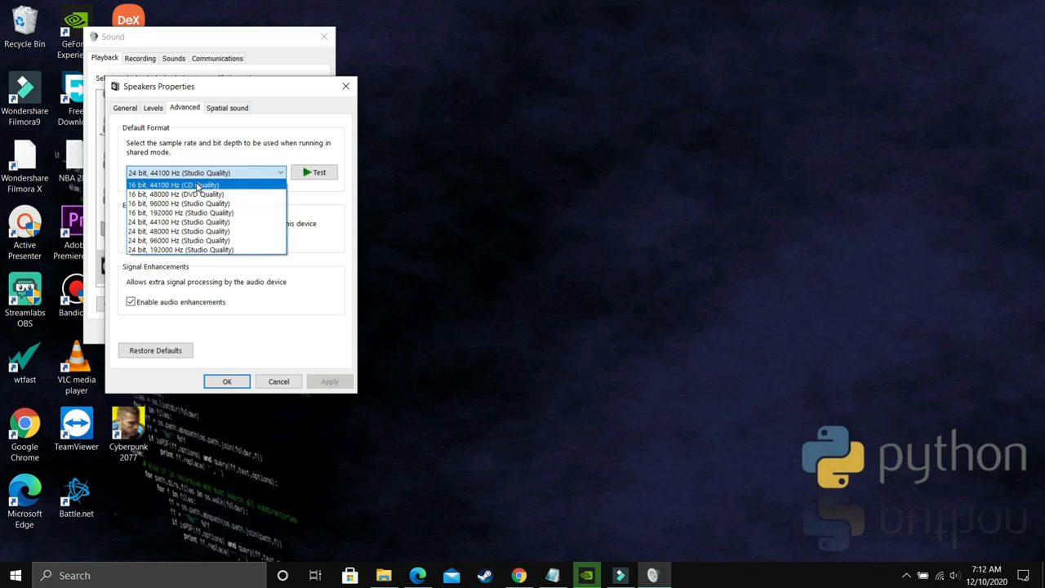
left_click(174, 184)
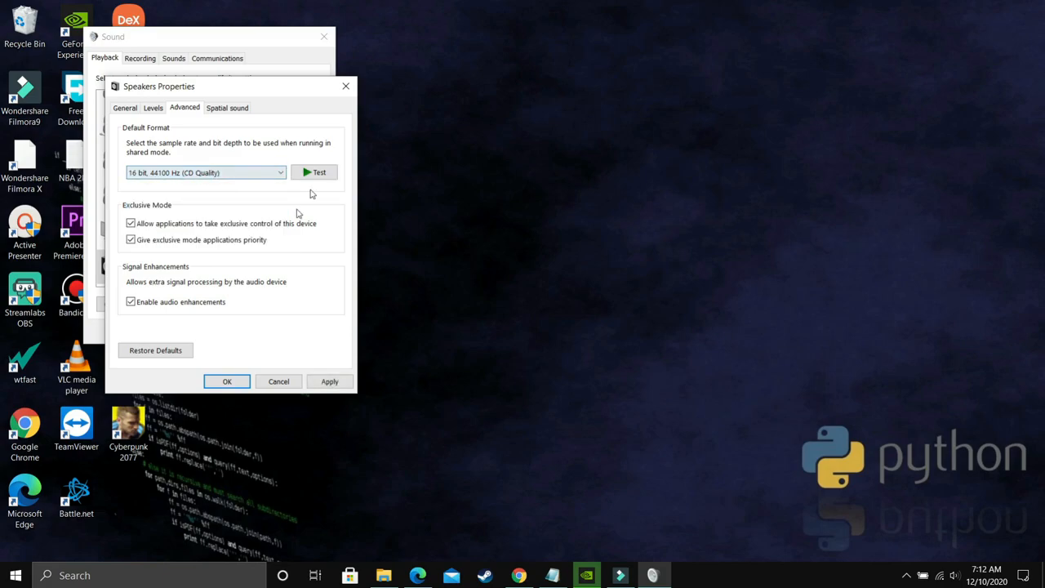
left_click(330, 382)
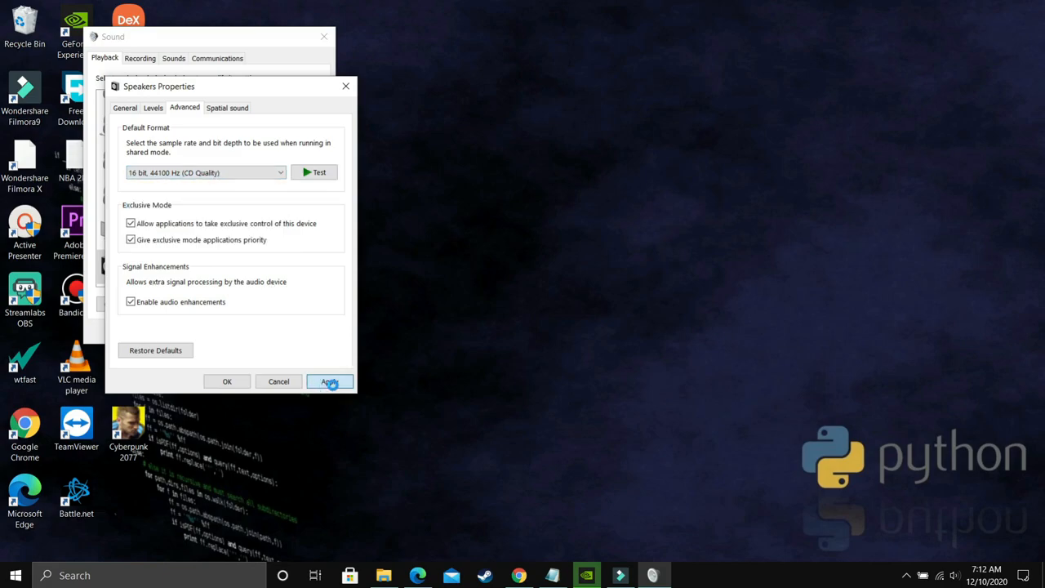
Confirm the CD Quality format, dismiss the device-in-use warning, and try 16 bit 48000/96000/192000 Hz.
left_click(329, 381)
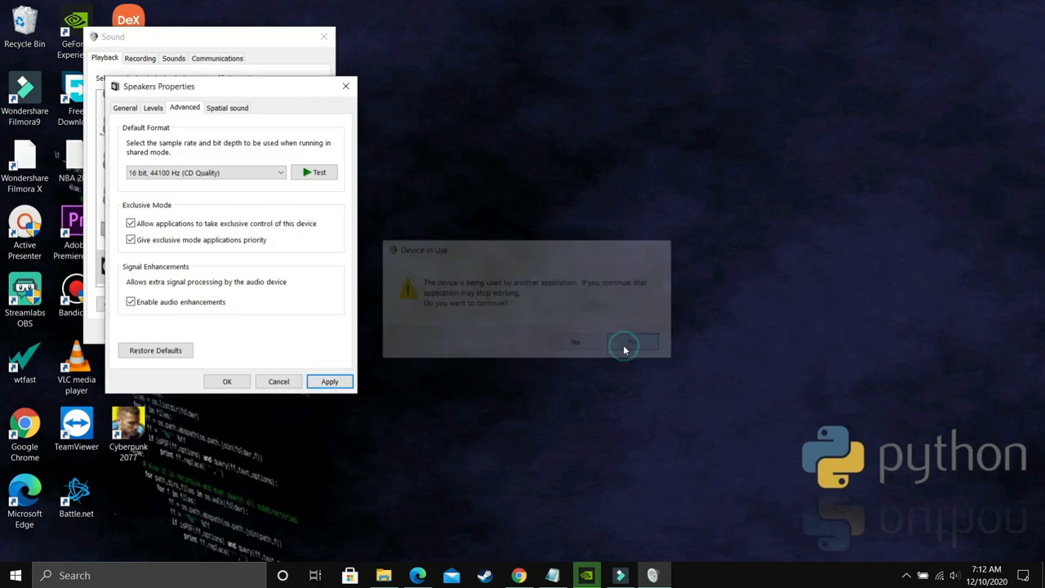
left_click(205, 172)
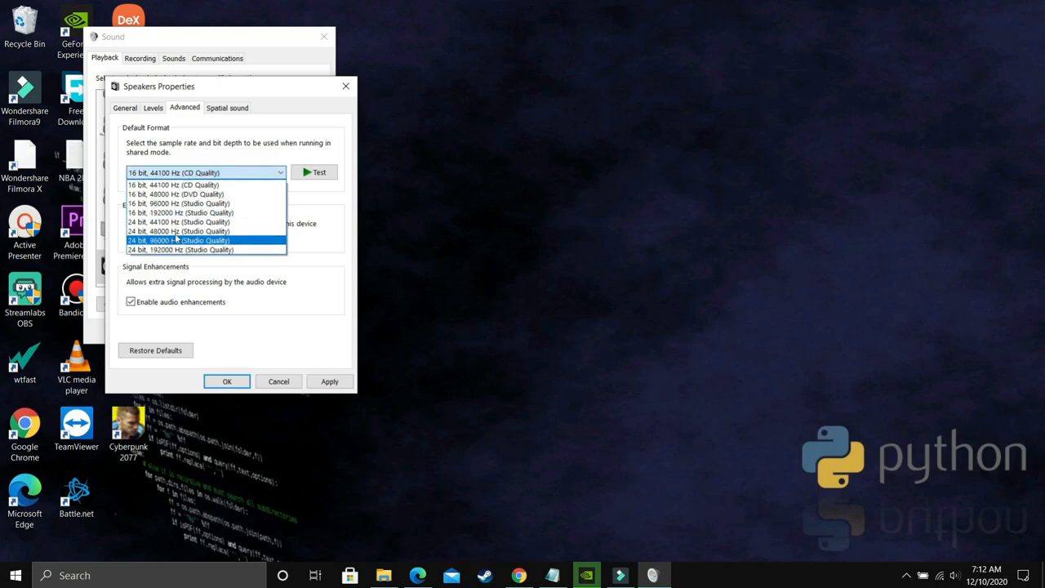
left_click(176, 193)
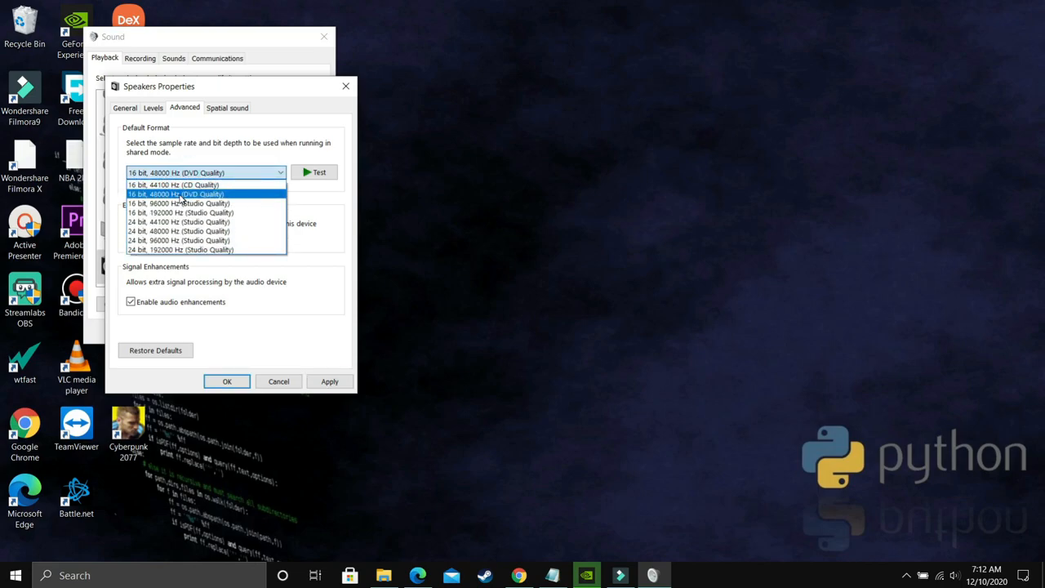
left_click(177, 202)
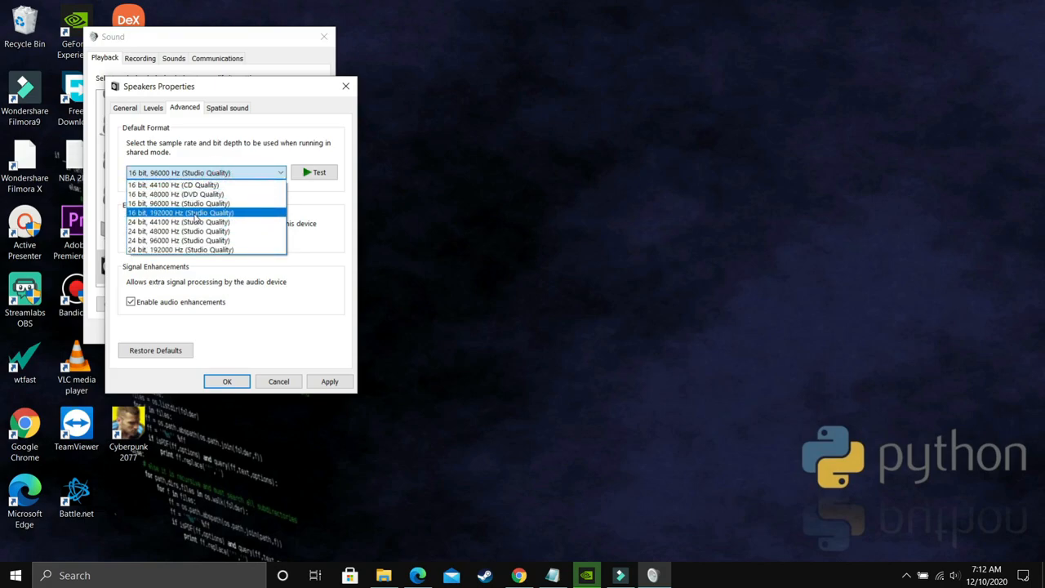
left_click(180, 212)
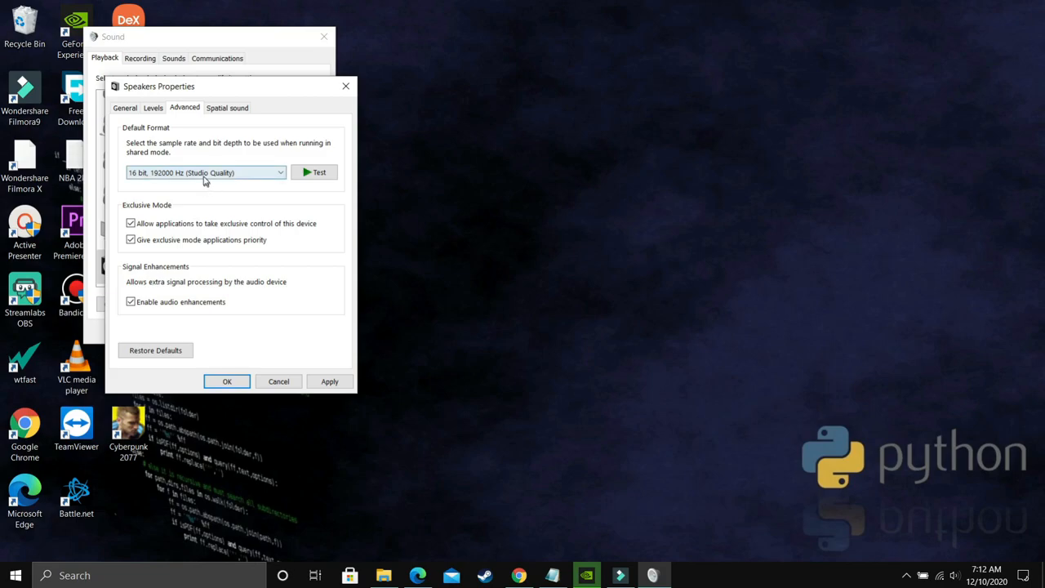
Select 24 bit, 48000 Hz (Studio Quality) as the default format after one more alternative.
left_click(204, 172)
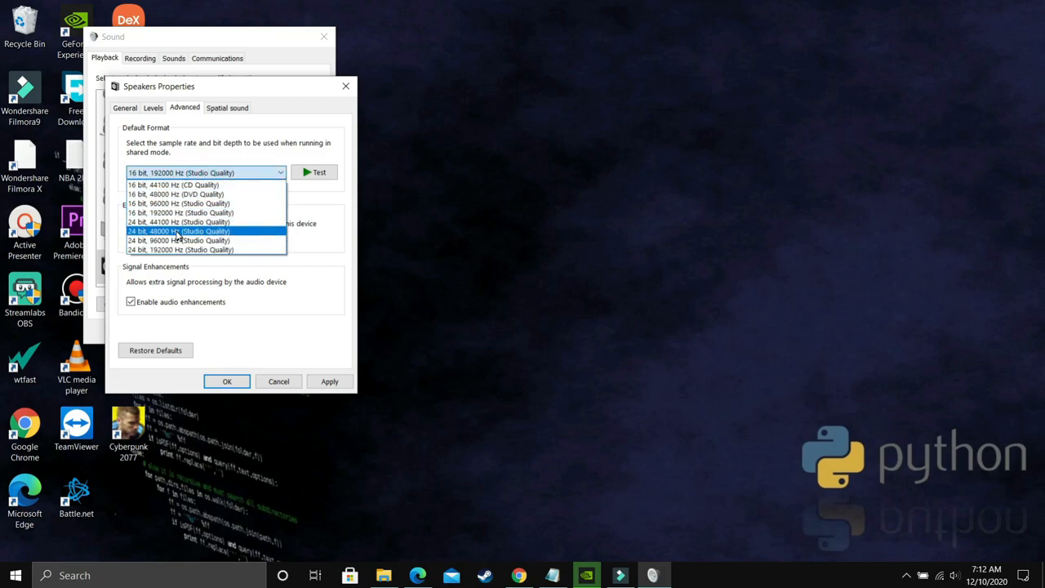
left_click(178, 231)
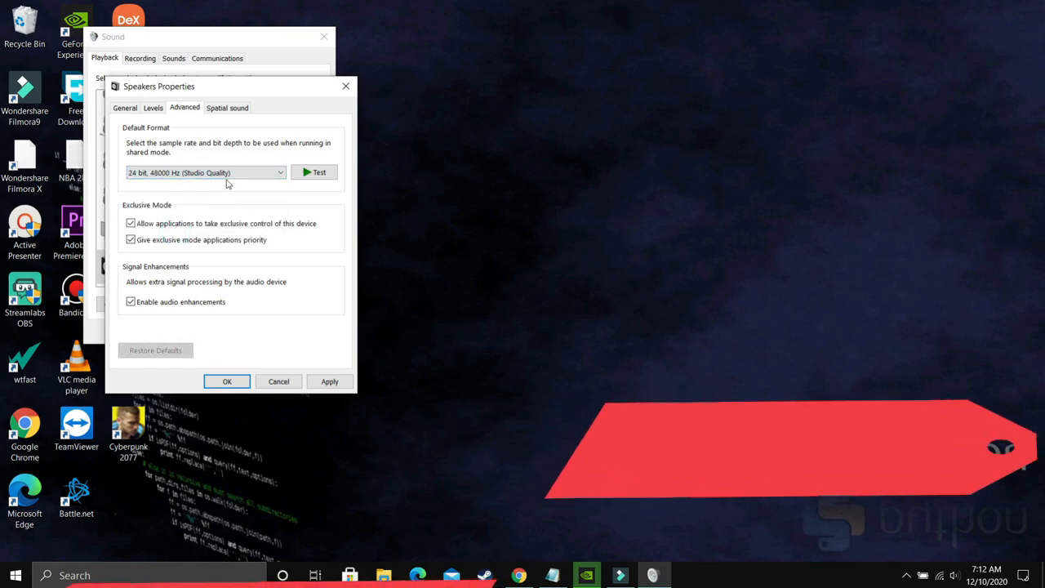
left_click(204, 172)
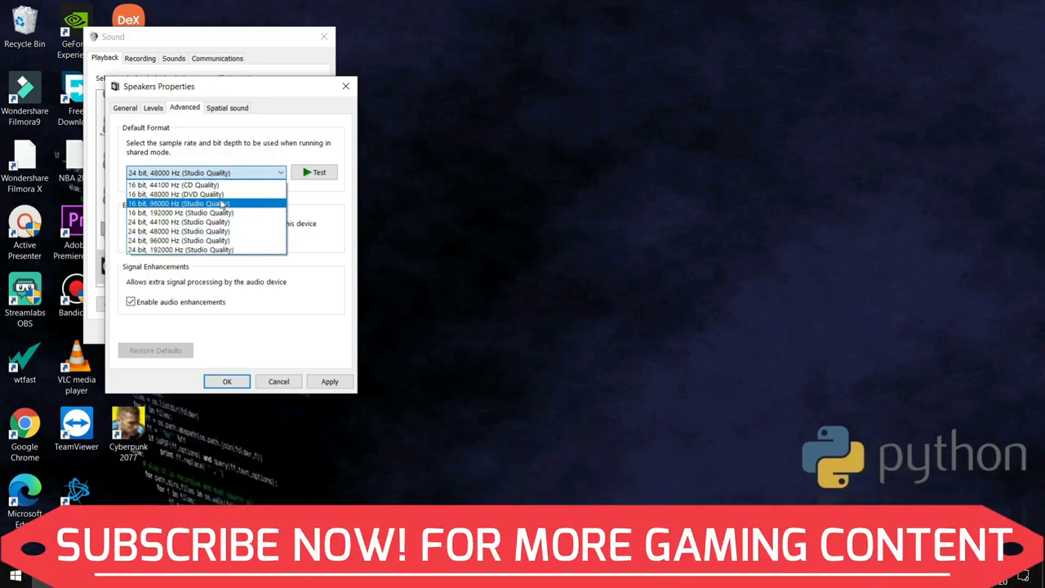
left_click(330, 382)
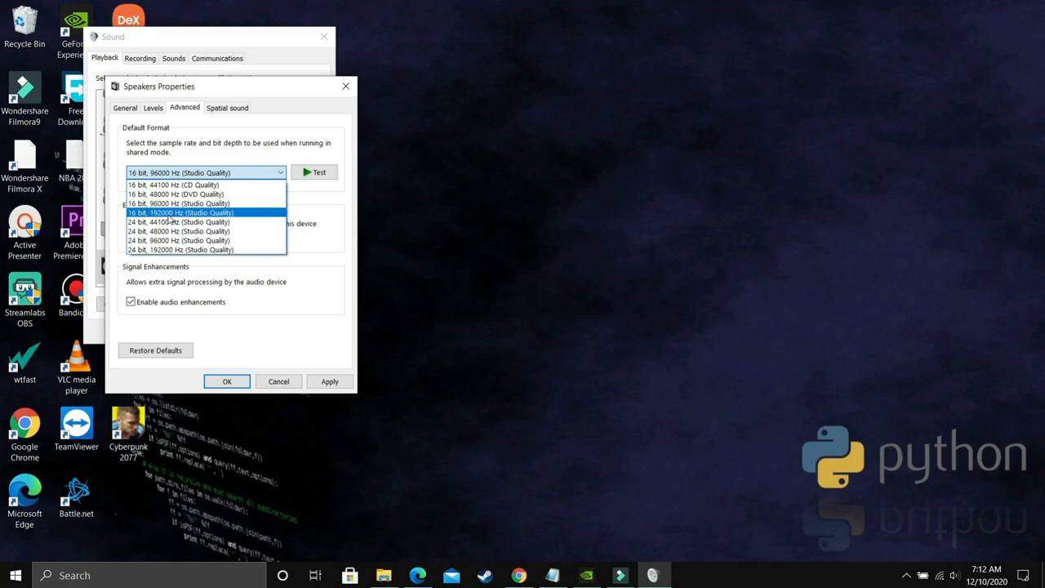
left_click(178, 221)
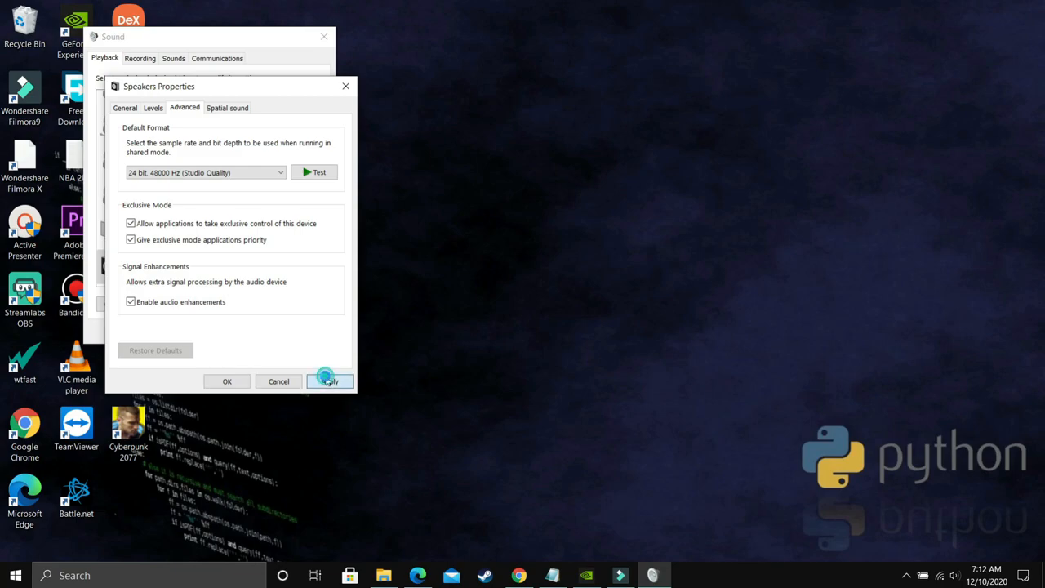
Apply 24 bit, 48000 Hz, then switch the default format to 24 bit, 44100 Hz (Studio Quality).
left_click(330, 382)
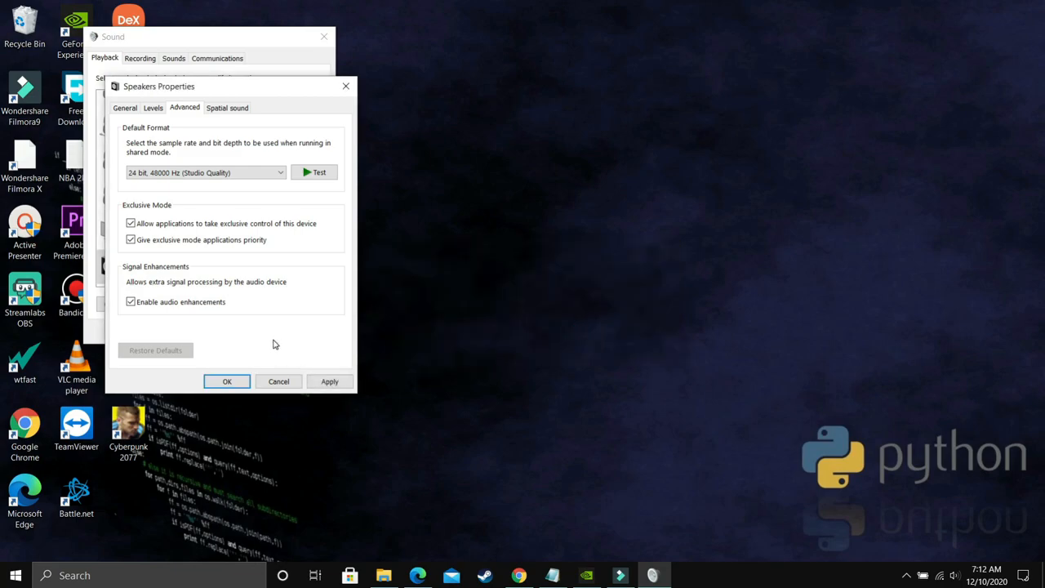
mouse_move(245, 205)
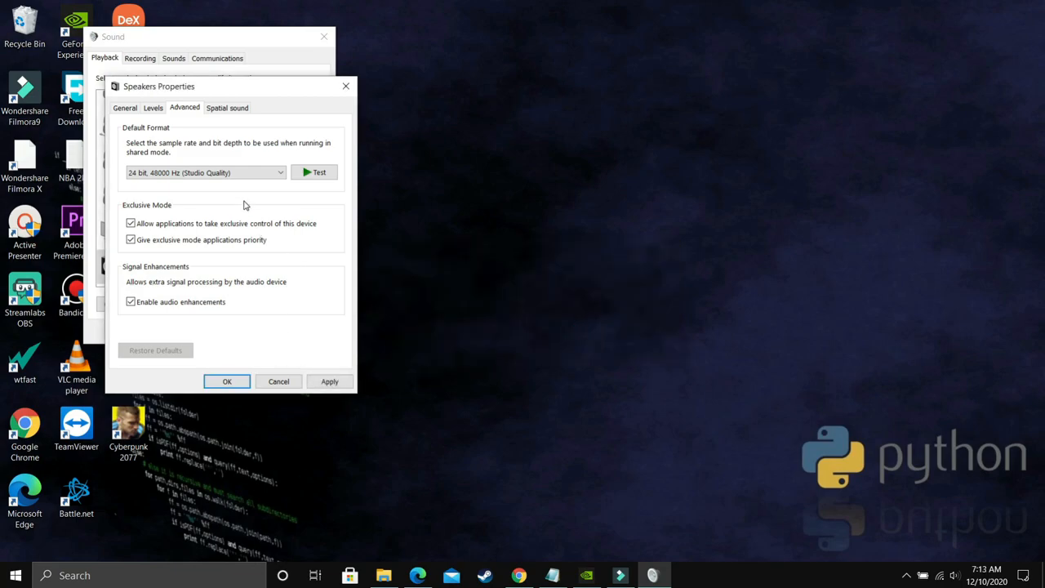
left_click(204, 172)
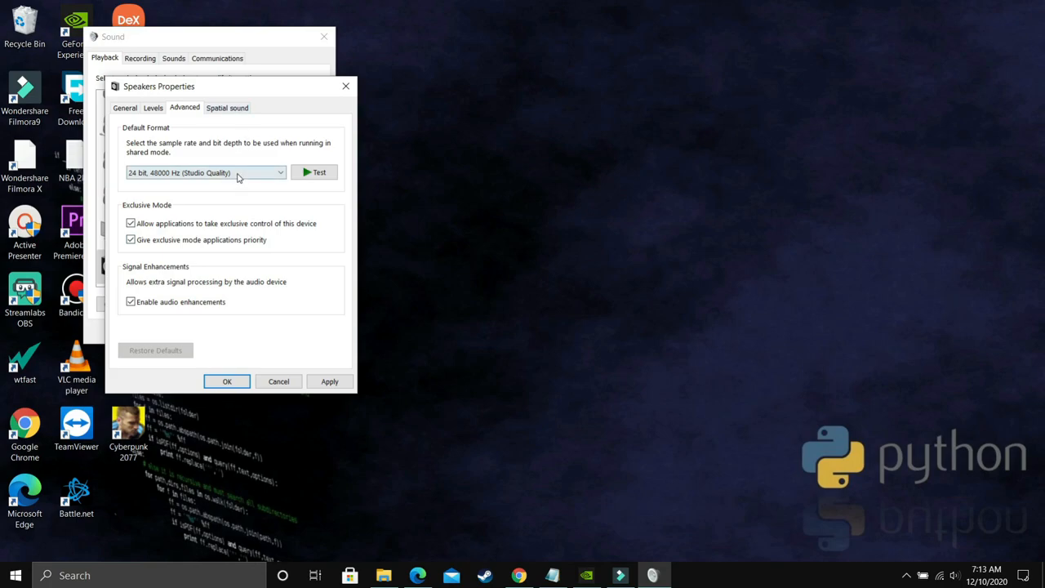
mouse_move(275, 280)
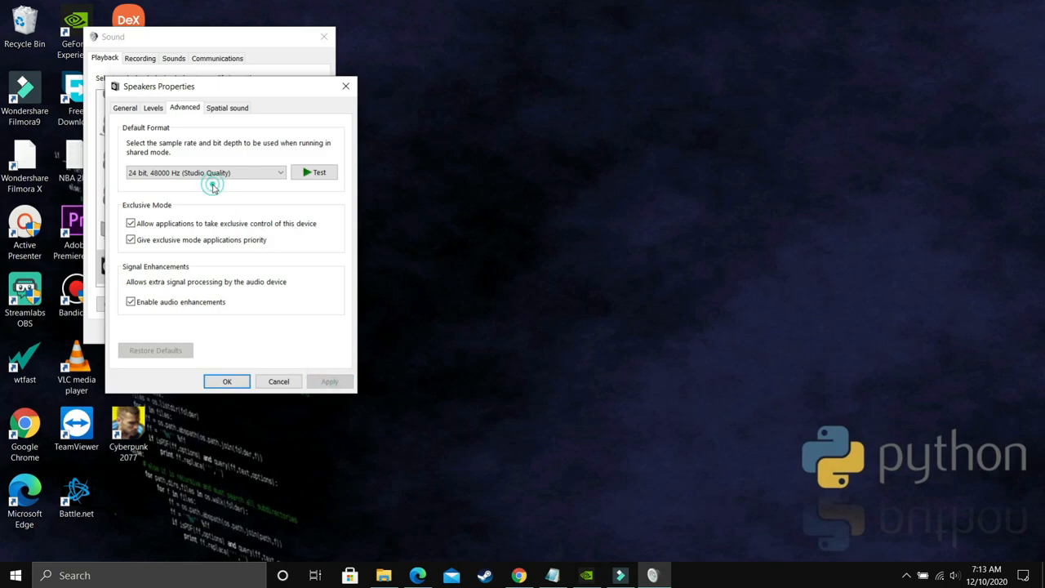
left_click(204, 172)
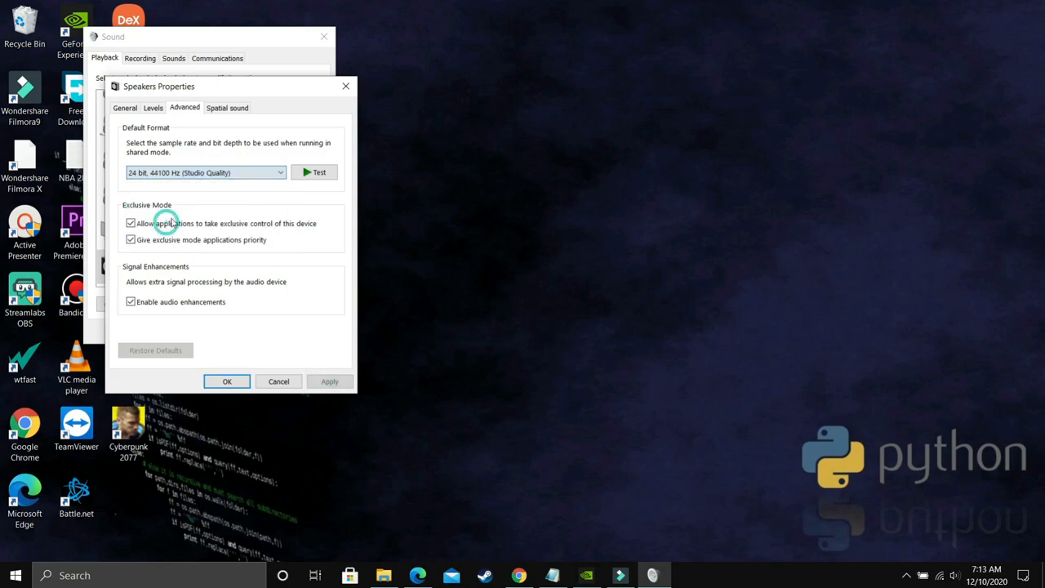
left_click(330, 381)
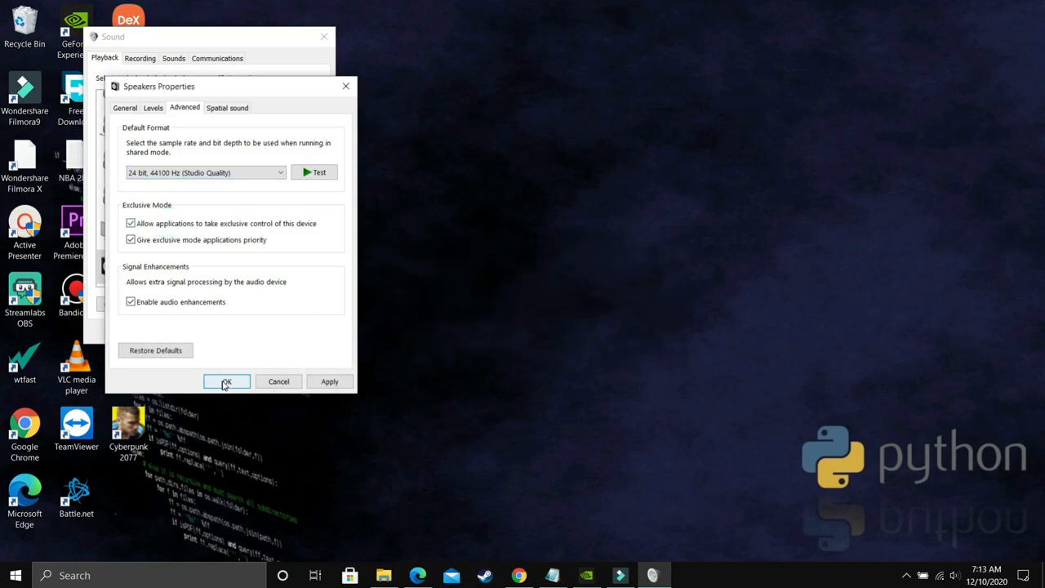
Accept the 24 bit, 44100 Hz format with OK and close the sound windows.
left_click(226, 381)
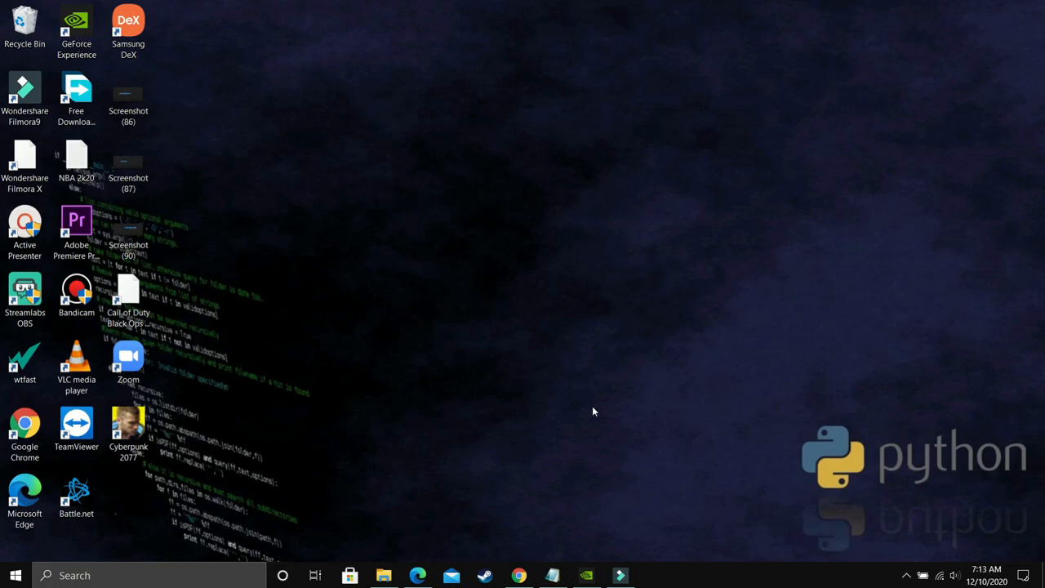
mouse_move(596, 401)
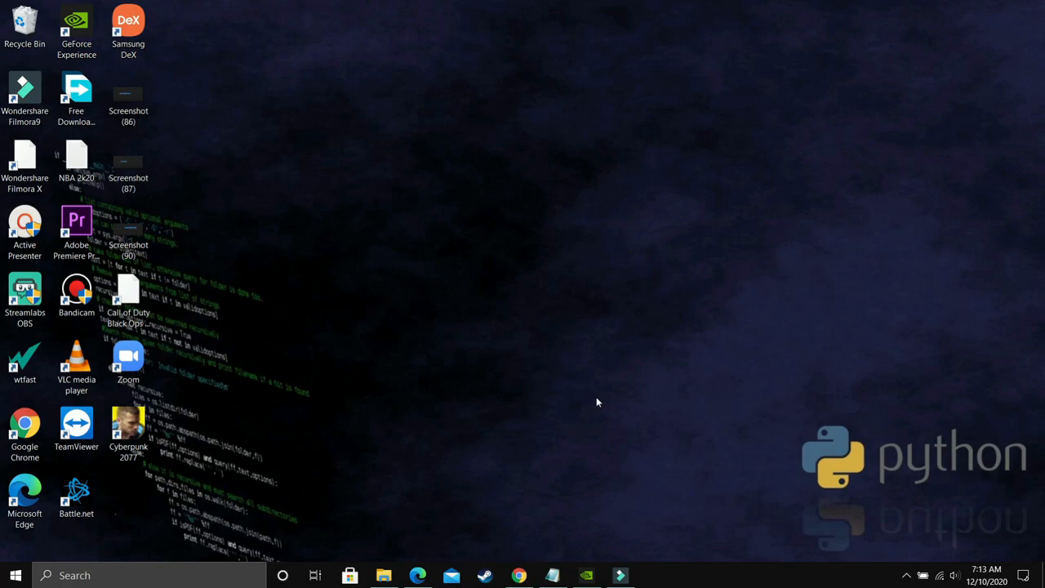
mouse_move(600, 396)
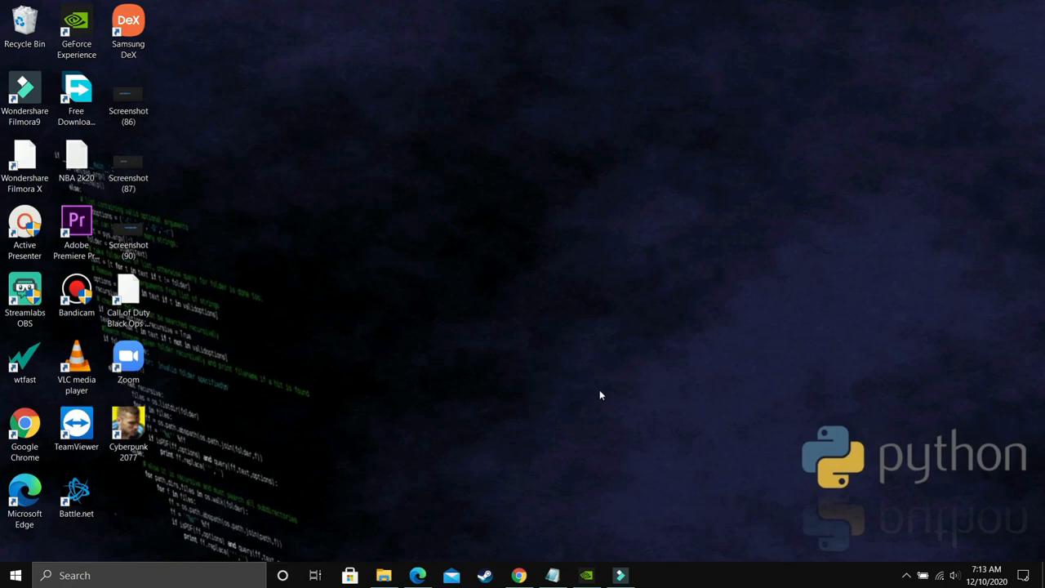